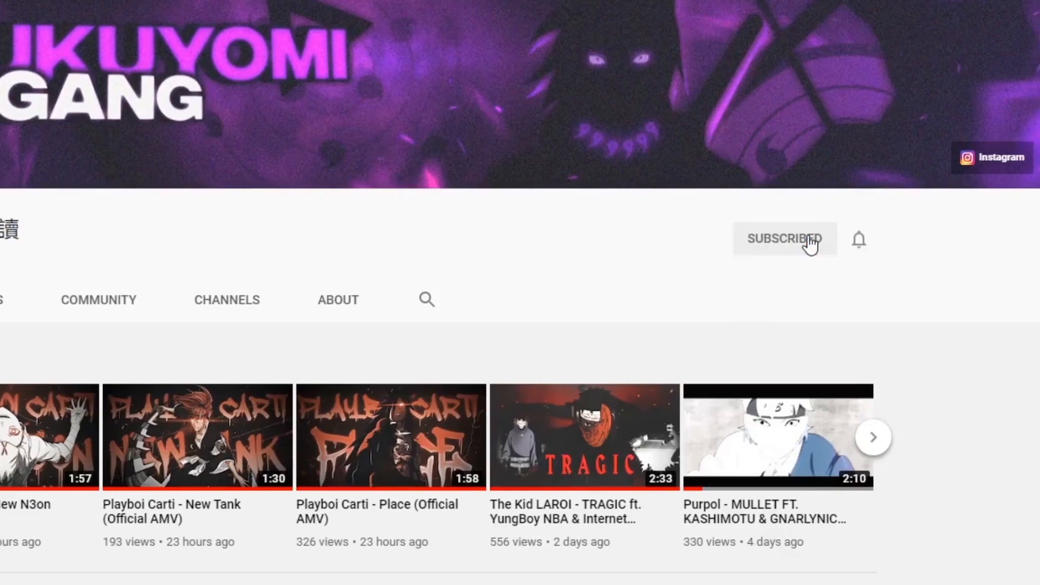
scroll("down", 3)
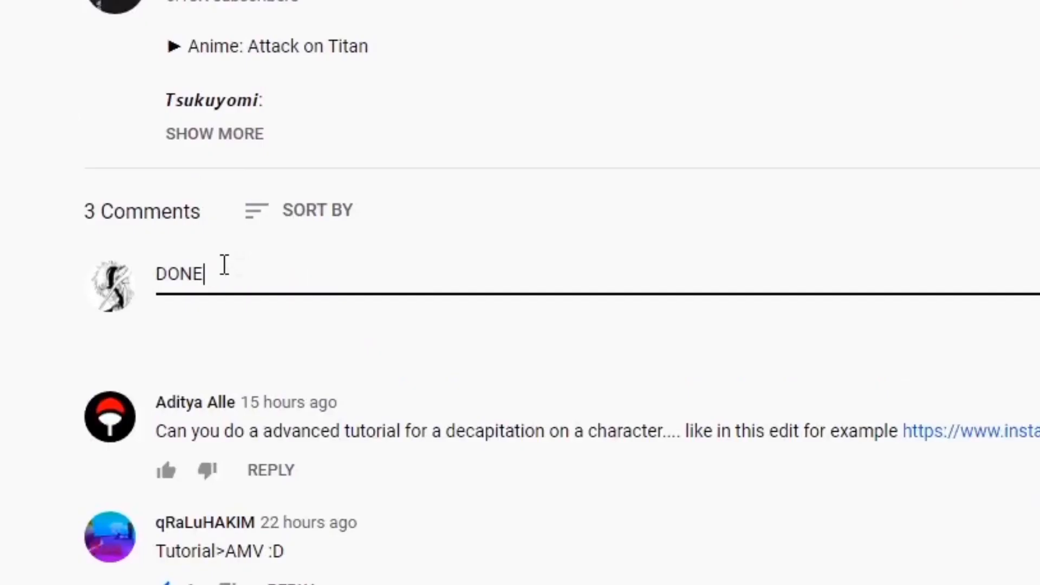
type("Instagram:@meliodxz")
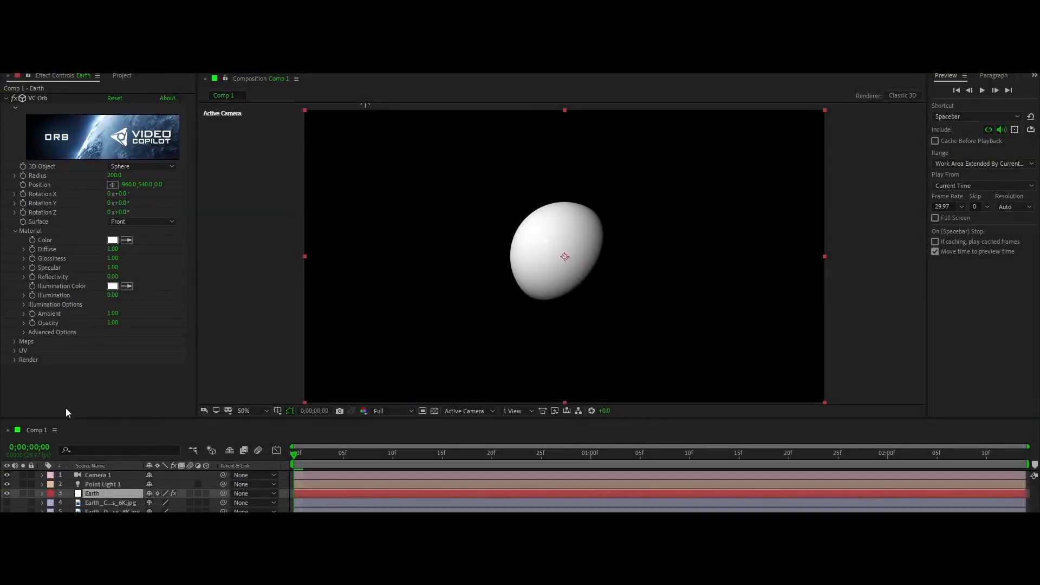
Assign Earth textures to the Orb sphere and spin it around its vertical axis via Rotation Y
left_click(14, 230)
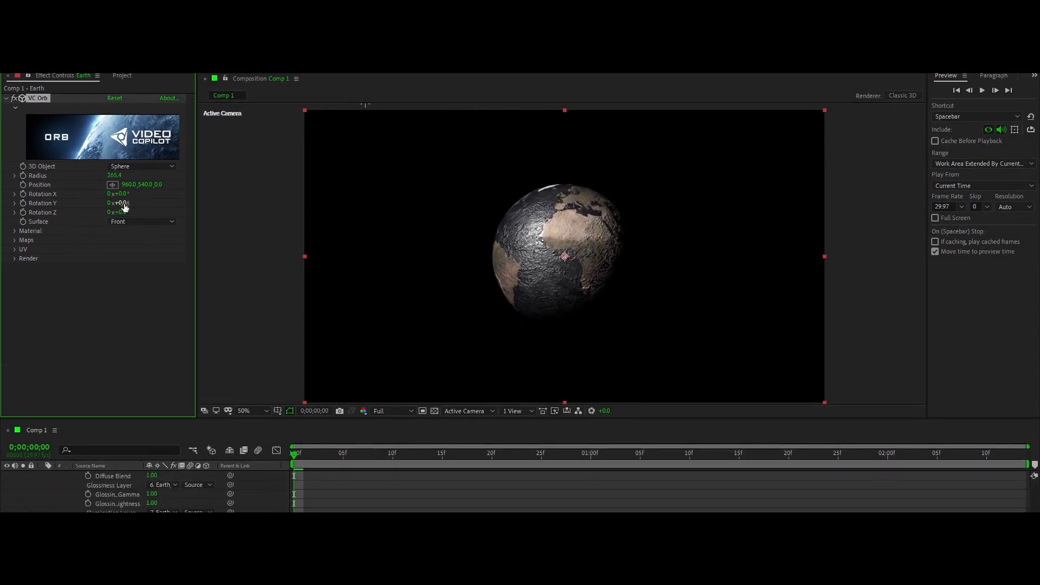
left_click_drag(119, 194, 133, 194)
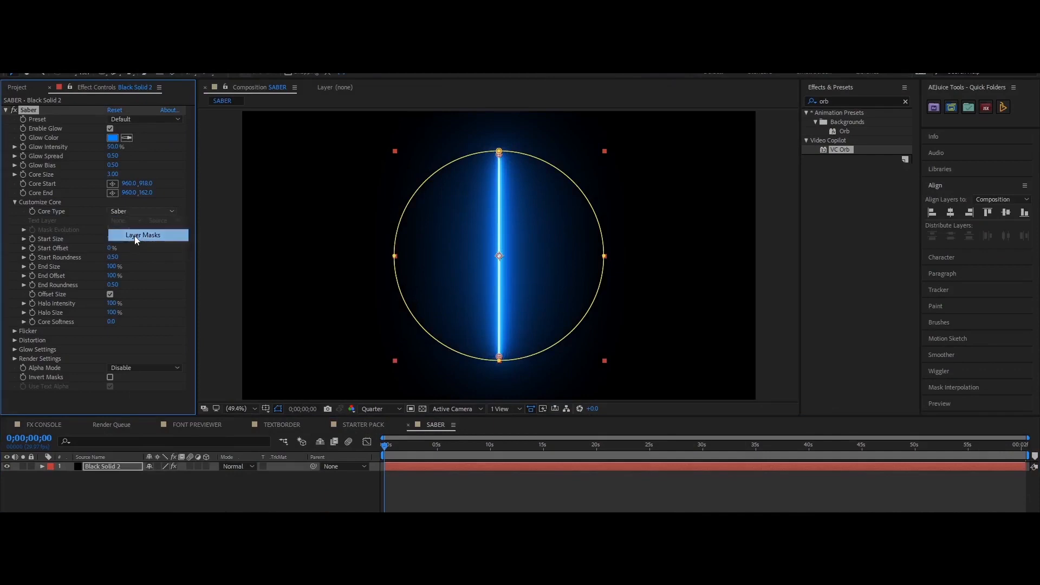
Set the Saber Core Type to Layer Masks so the glow traces the circular mask
left_click(142, 235)
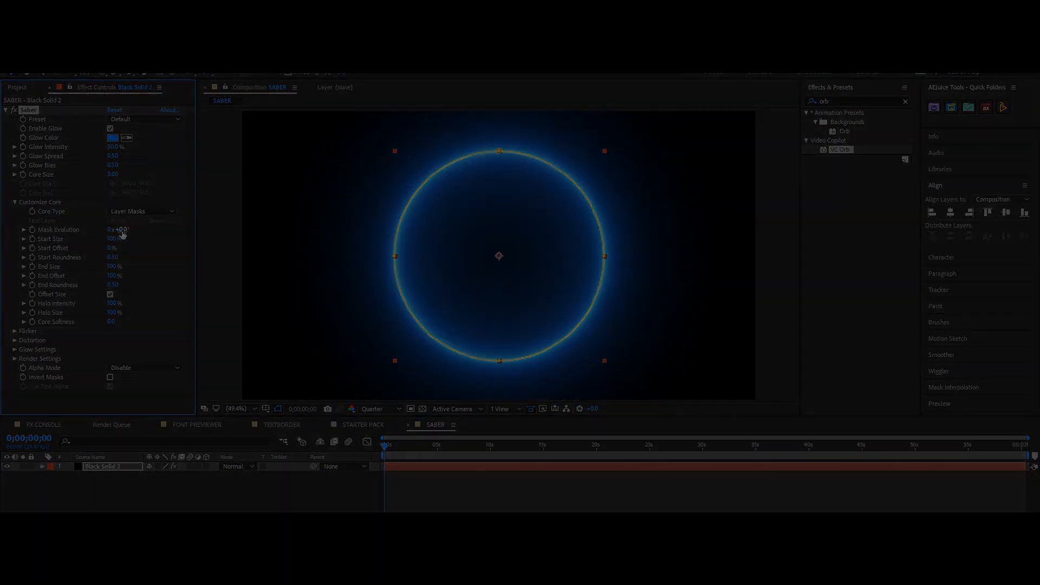
Apply the Fractal effect to the layer through FX Console's 'fracta' search
left_click(43, 424)
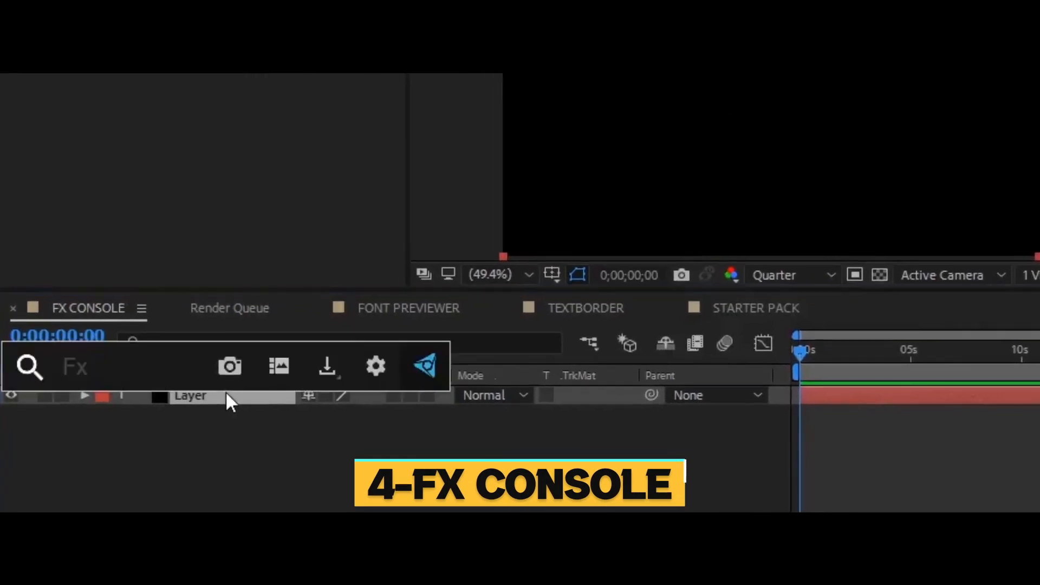
mouse_move(441, 451)
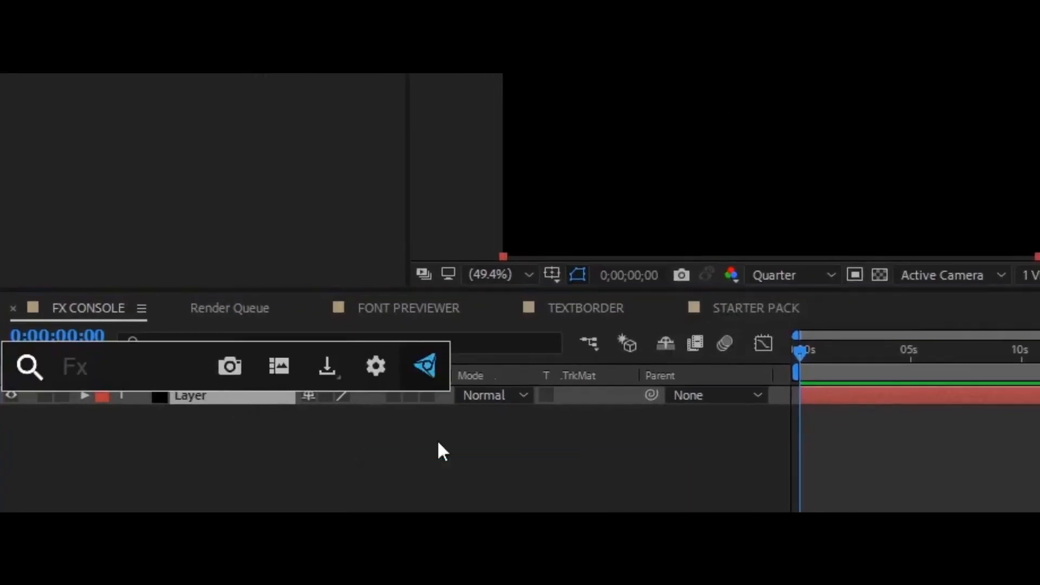
type("fracta")
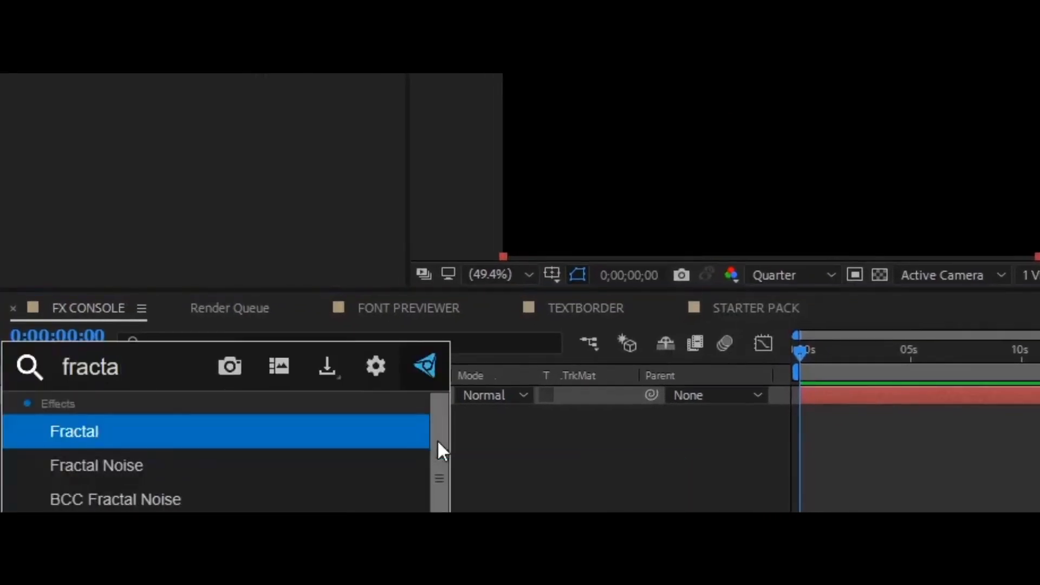
double_click(96, 465)
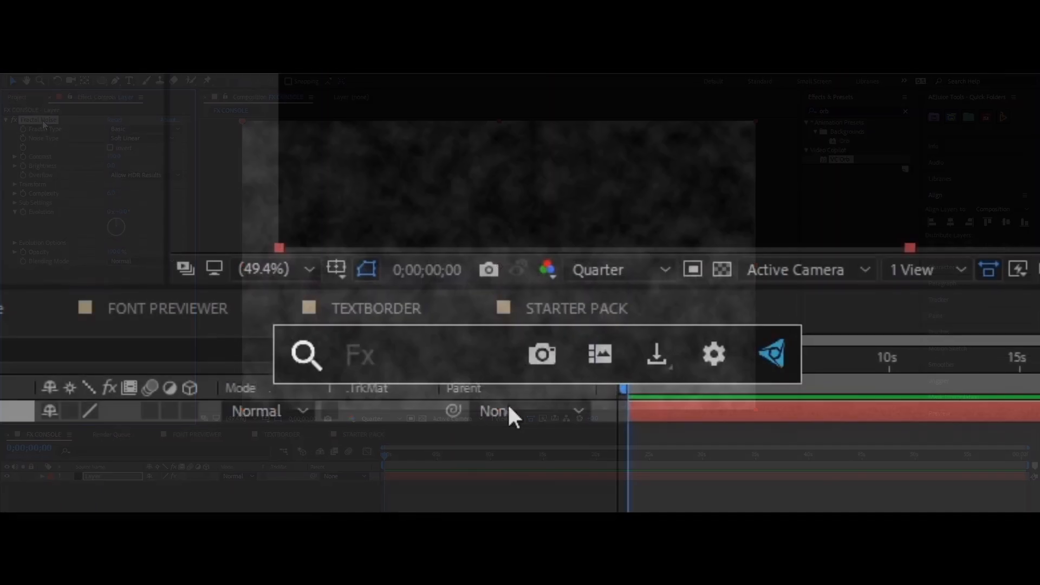
Search 'orb' in FX Console and bring up the Window panel list
type("orb")
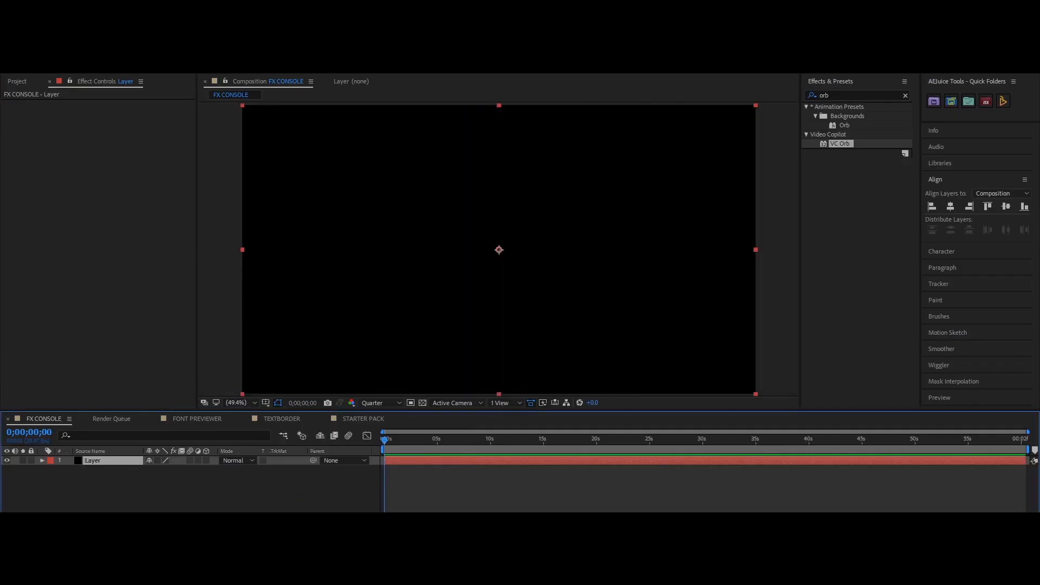
left_click(202, 80)
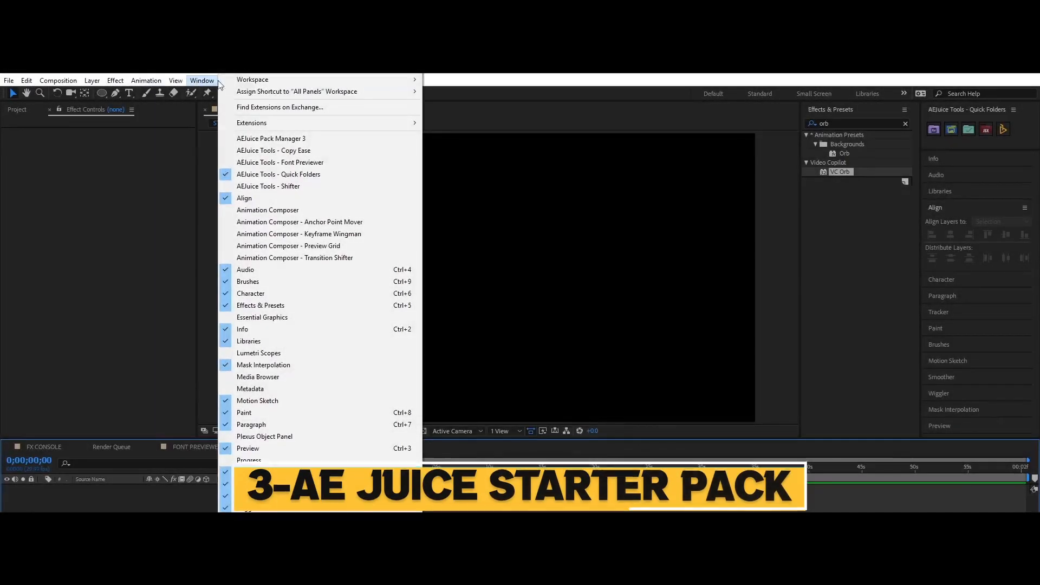
Add a Liquid Elements splash from AEJuice Pack Manager 3 to the comp and close the panel
left_click(272, 138)
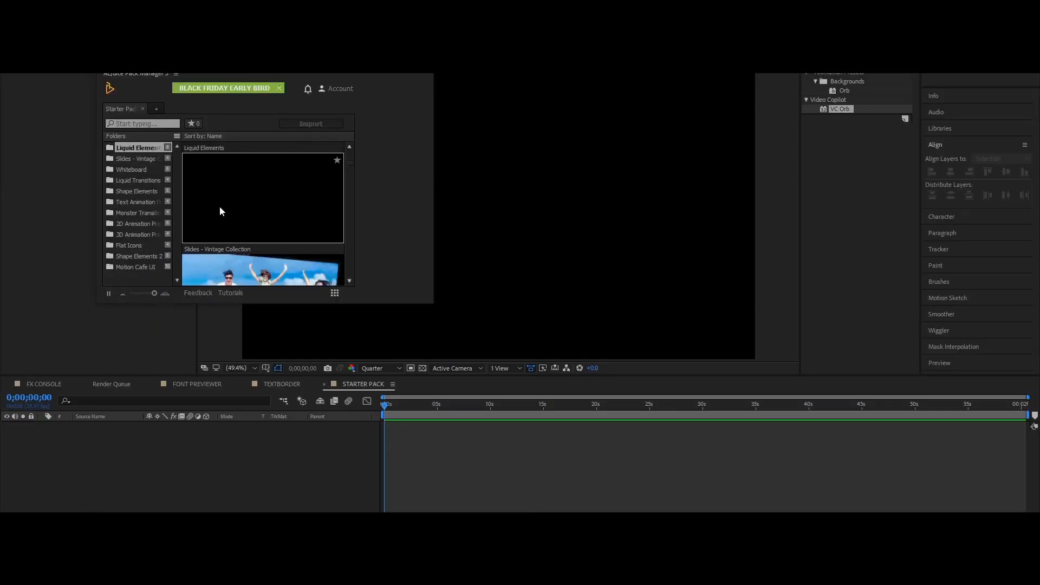
left_click(263, 197)
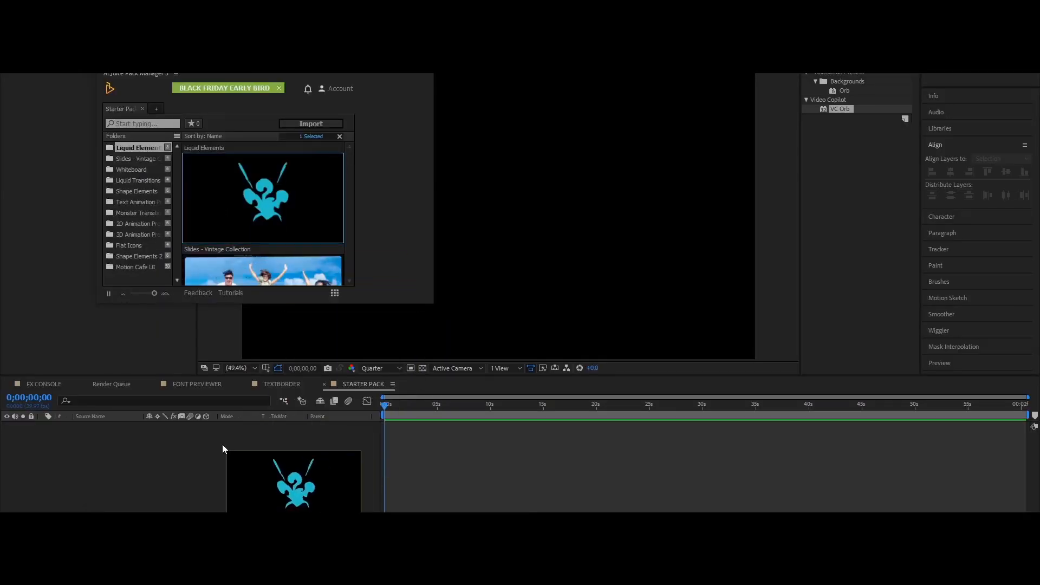
left_click(309, 124)
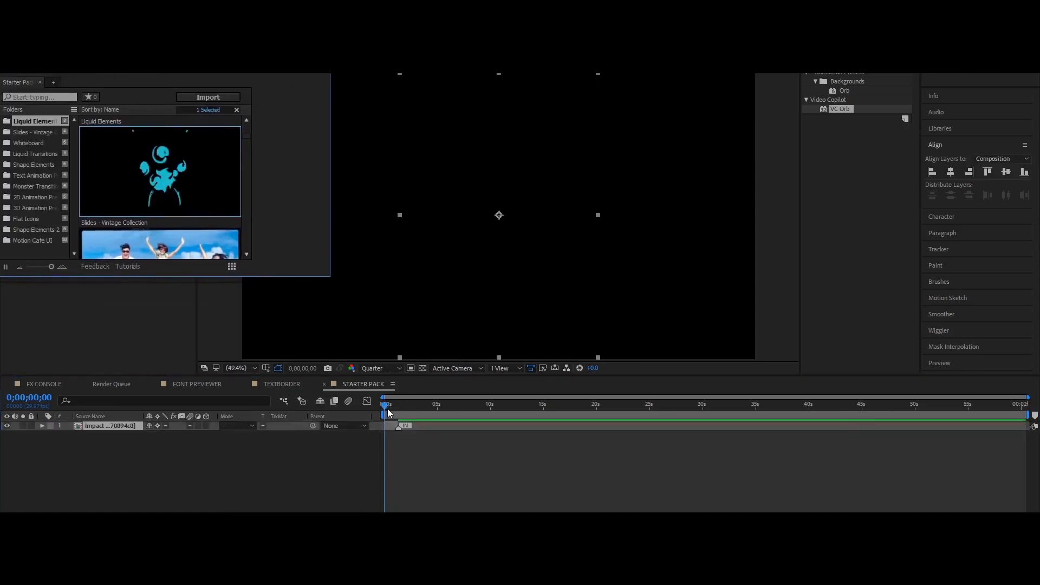
left_click(388, 404)
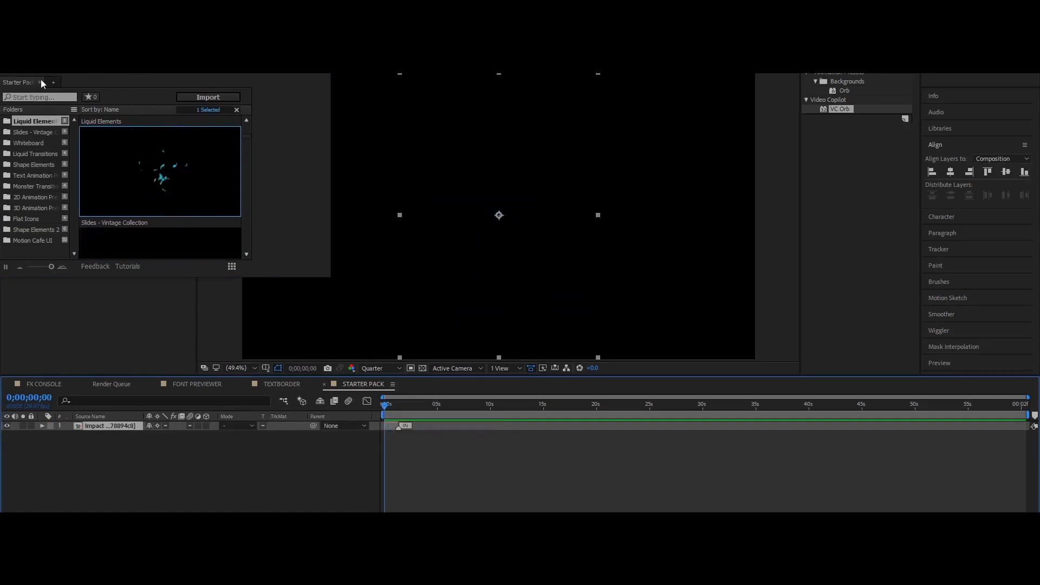
left_click(30, 142)
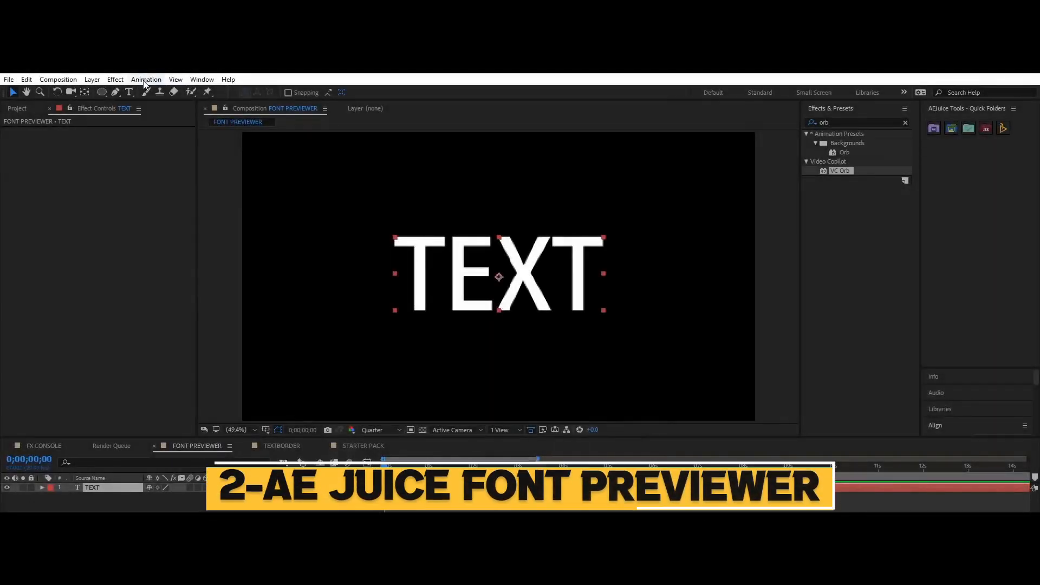
Restyle the TEXT title live in AEJuice Font Previewer, browsing toward Burbank Big
left_click(201, 79)
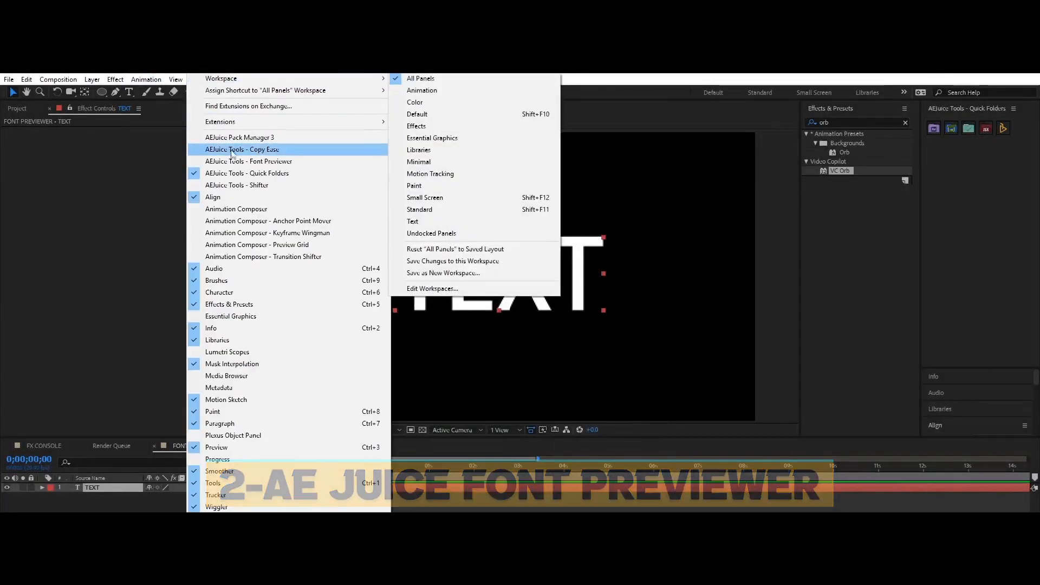
left_click(249, 161)
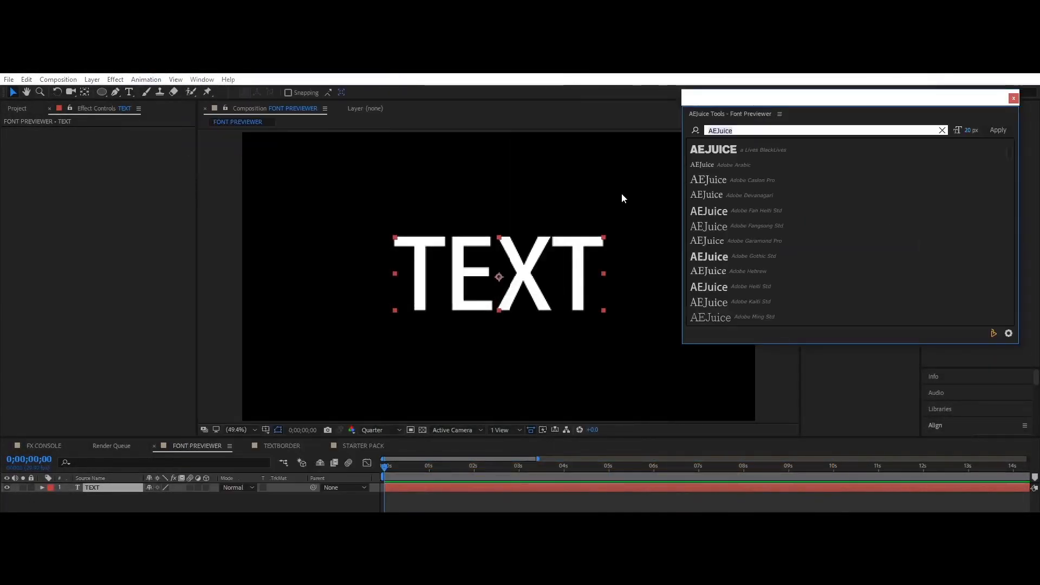
mouse_move(654, 196)
type("Text")
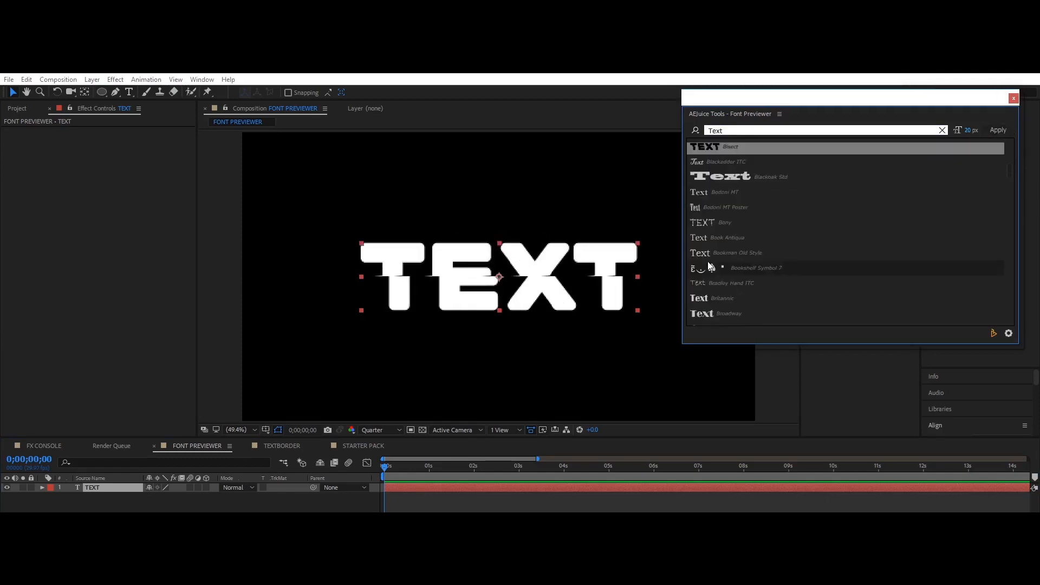
scroll("down", 3)
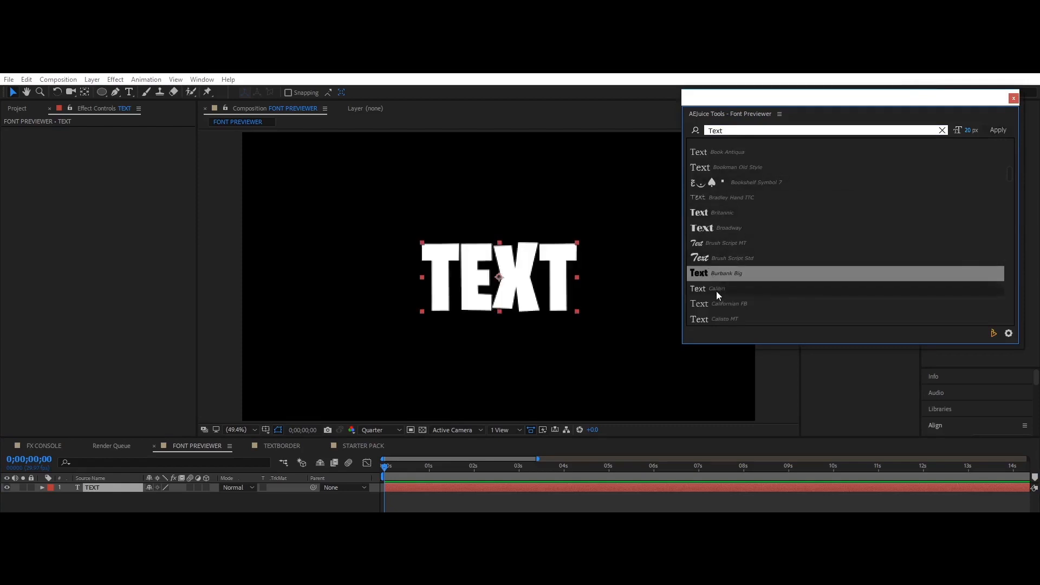